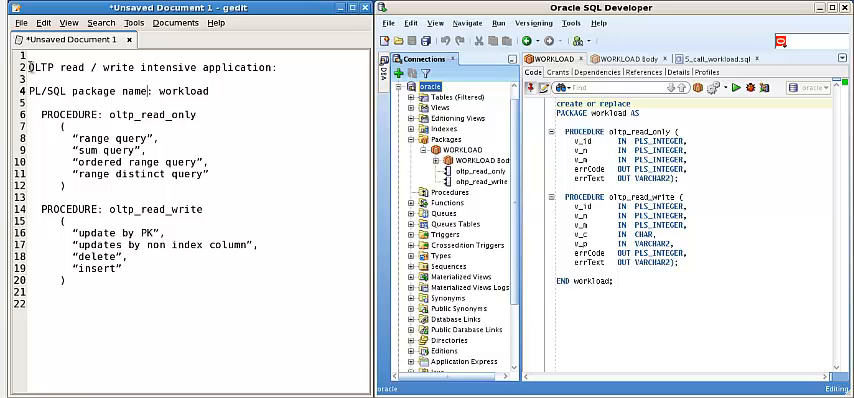
Scroll through the WORKLOAD package body to review its cursors and procedure code
{"action": "triple_click", "coordinate": [150, 67]}
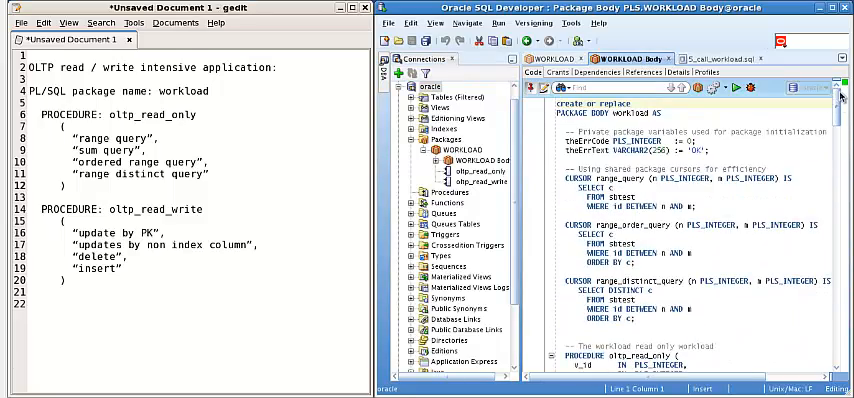
{"action": "scroll", "scroll_direction": "down", "scroll_amount": 3}
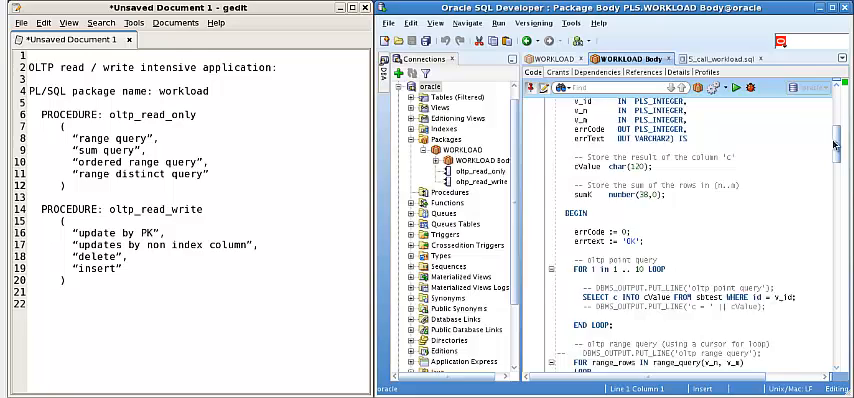
{"action": "scroll", "scroll_direction": "down", "scroll_amount": 3}
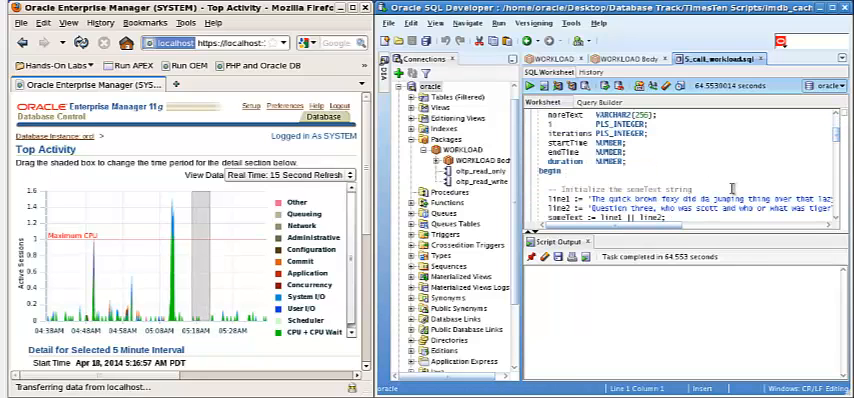
Scroll through the 5_call_workload.sql script's timing and loop code
{"action": "scroll", "scroll_direction": "down", "scroll_amount": 3}
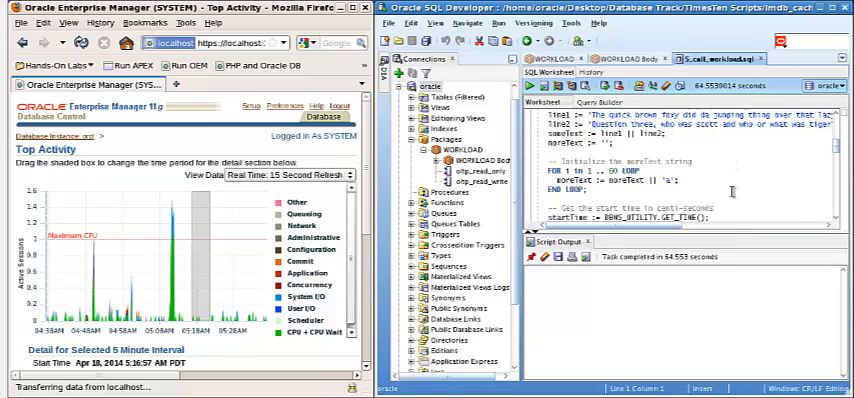
{"action": "scroll", "scroll_direction": "down", "scroll_amount": 3}
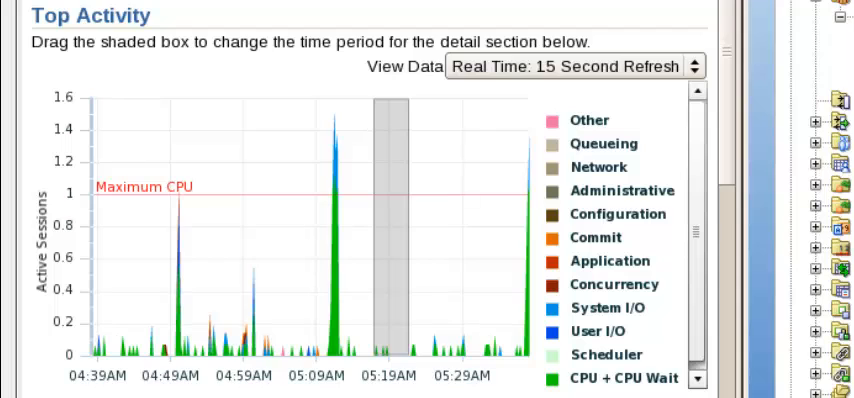
Highlight the CPU + CPU Wait series in the Top Activity chart legend
{"action": "left_click", "coordinate": [608, 378]}
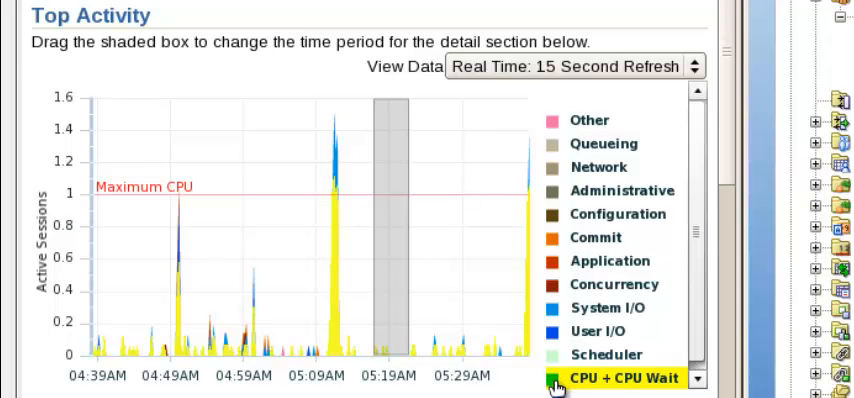
{"action": "left_click", "coordinate": [616, 378]}
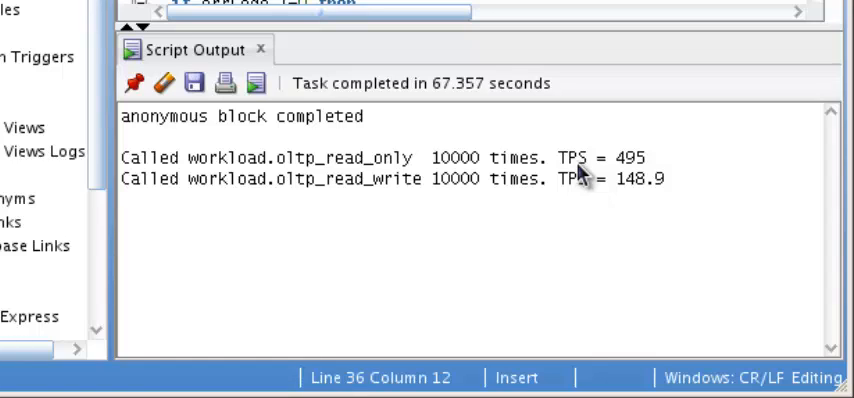
{"action": "mouse_move", "coordinate": [598, 174]}
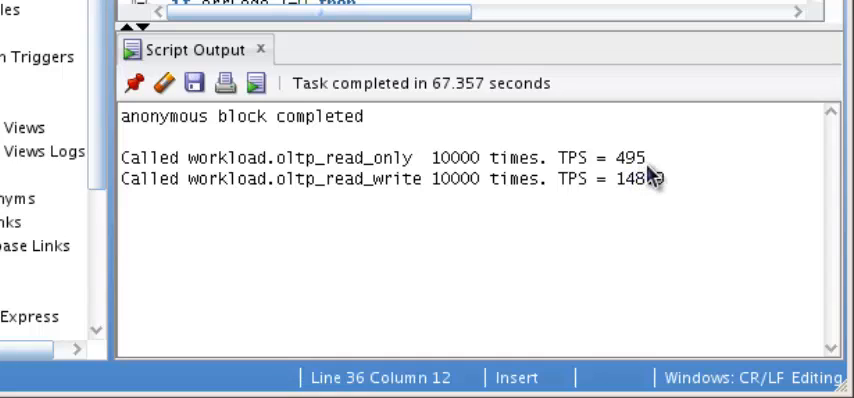
{"action": "mouse_move", "coordinate": [383, 197]}
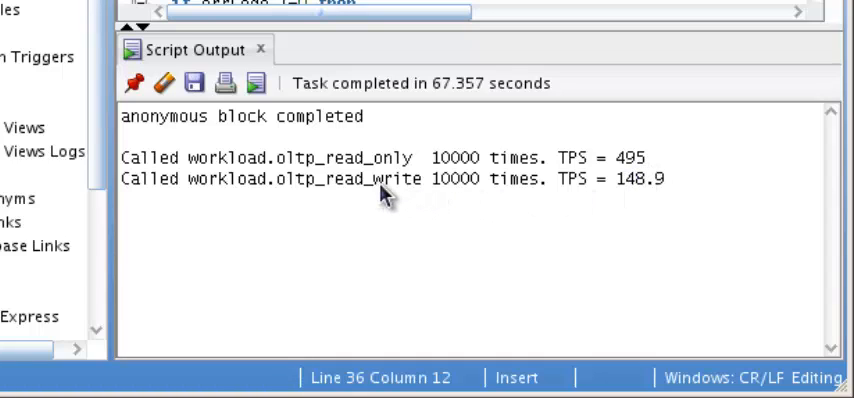
{"action": "mouse_move", "coordinate": [452, 197]}
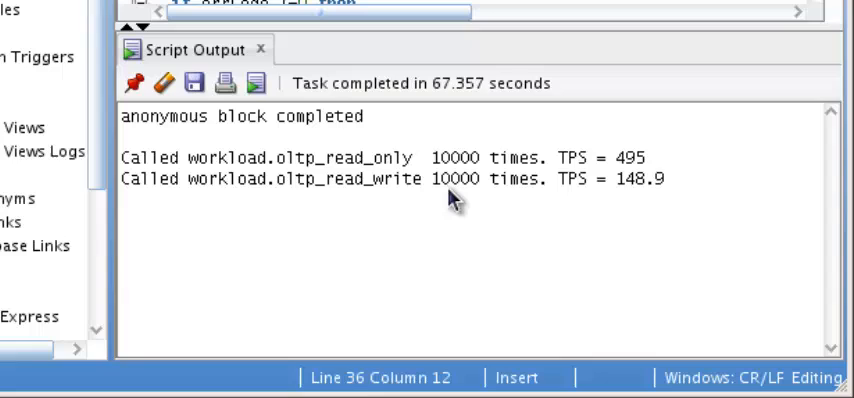
{"action": "mouse_move", "coordinate": [568, 200]}
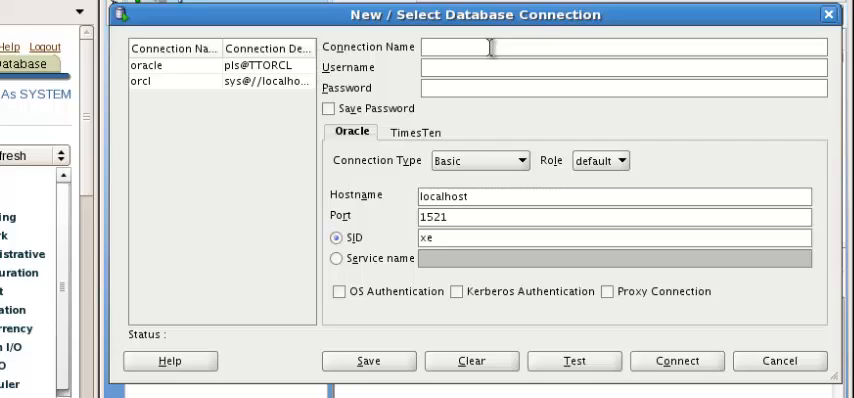
Name the new connection node_cachedb1 with user pls and its password
{"action": "type", "text": "node_"}
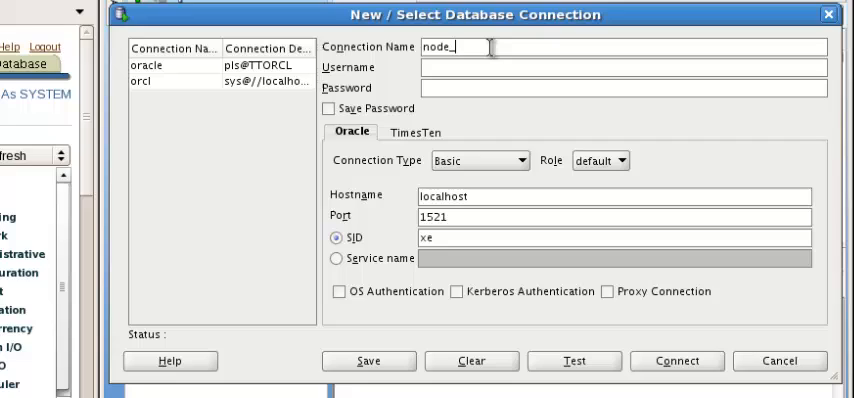
{"action": "type", "text": "cached"}
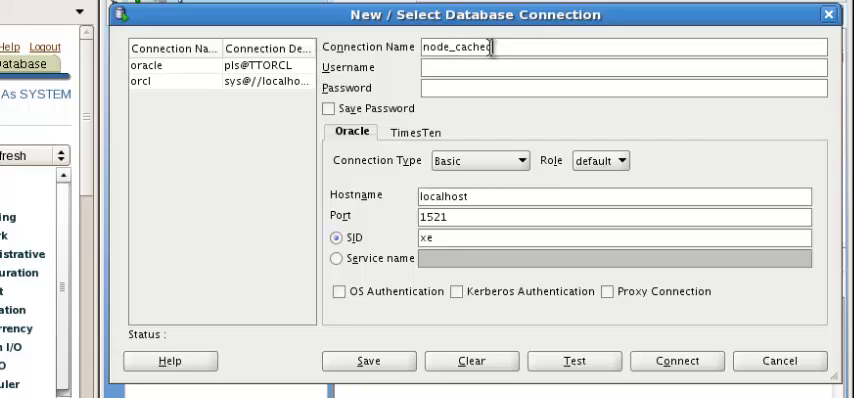
{"action": "type", "text": "b1"}
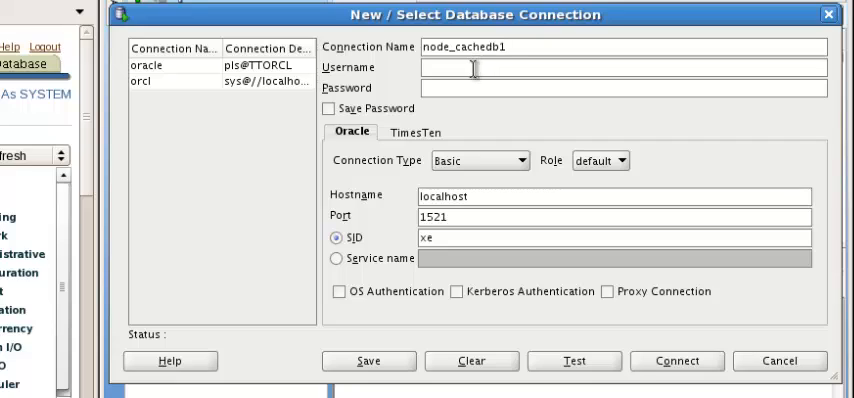
{"action": "type", "text": "pls"}
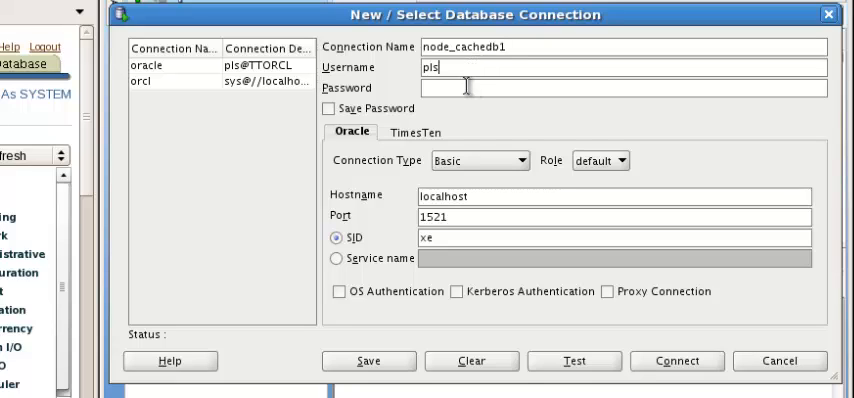
{"action": "type", "text": "•••"}
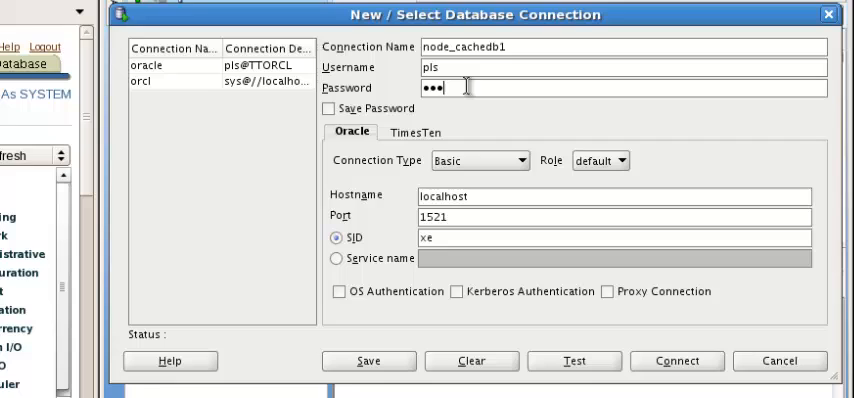
Set TimesTen DSN cachedb1 with cache password, test successfully, then connect
{"action": "left_click", "coordinate": [417, 131]}
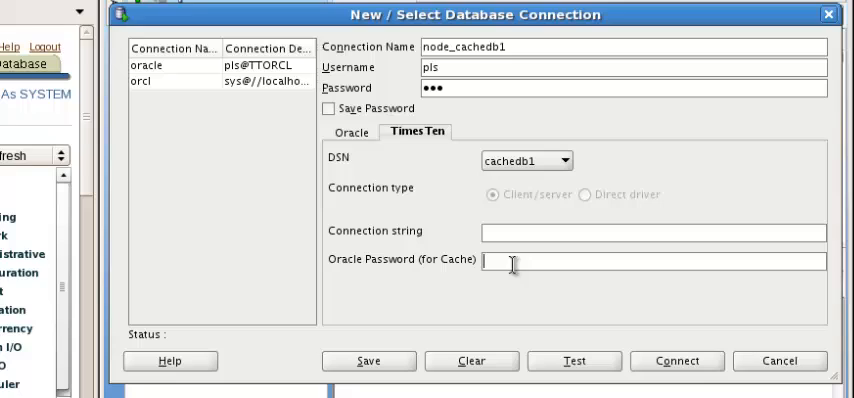
{"action": "type", "text": "•••"}
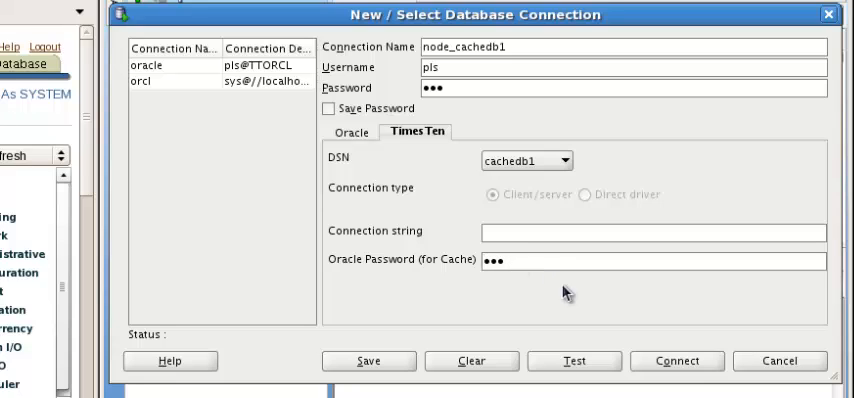
{"action": "mouse_move", "coordinate": [593, 360]}
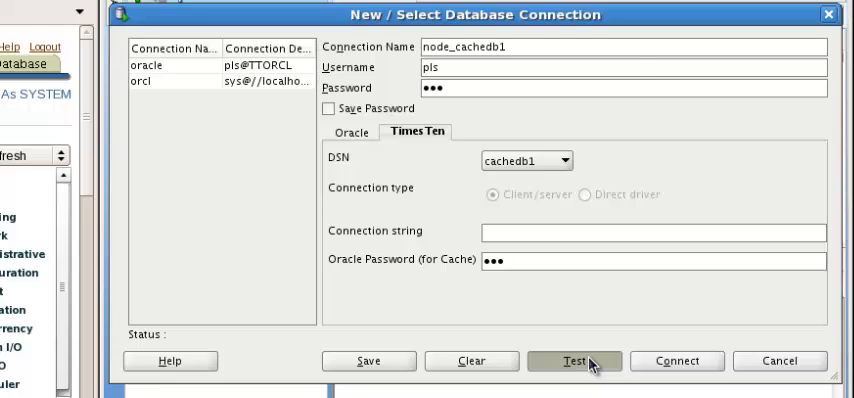
{"action": "left_click", "coordinate": [572, 361]}
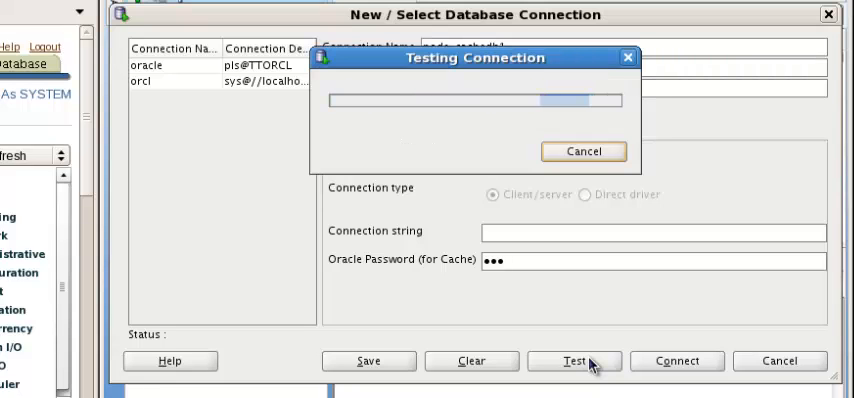
{"action": "left_click", "coordinate": [574, 361]}
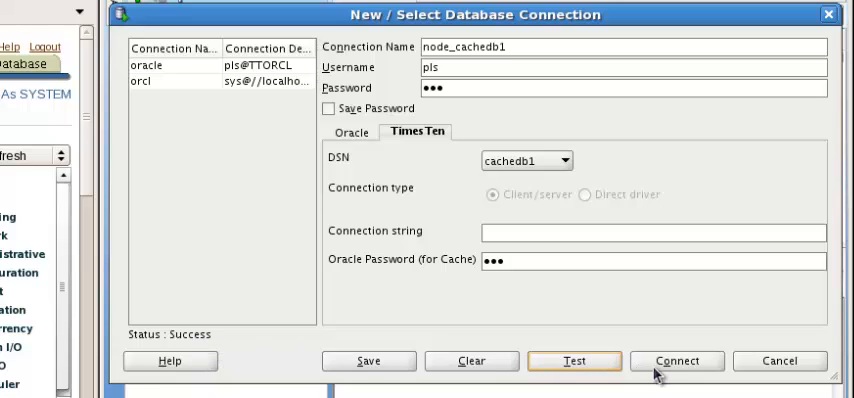
{"action": "left_click", "coordinate": [677, 361]}
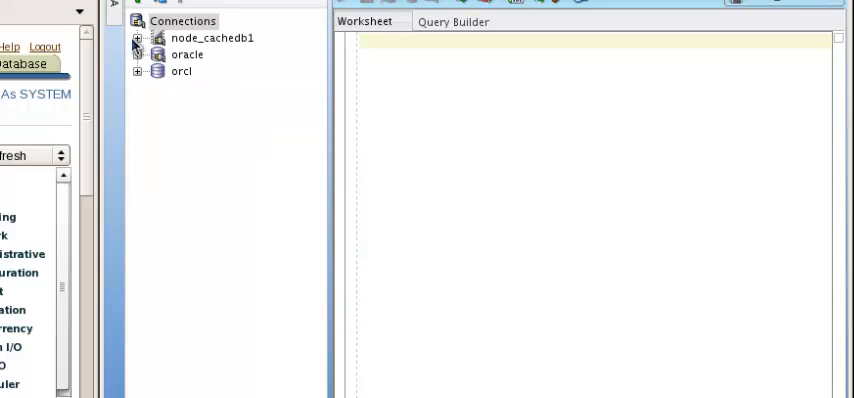
Run ttGridCreate, ttGridInfo and ttGridNameSet for samplegrid as a script on node_cachedb1
{"action": "left_click", "coordinate": [136, 38]}
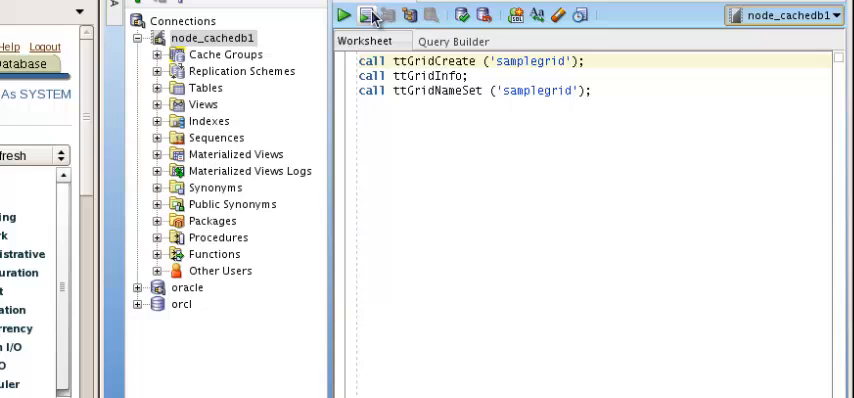
{"action": "left_click", "coordinate": [370, 15]}
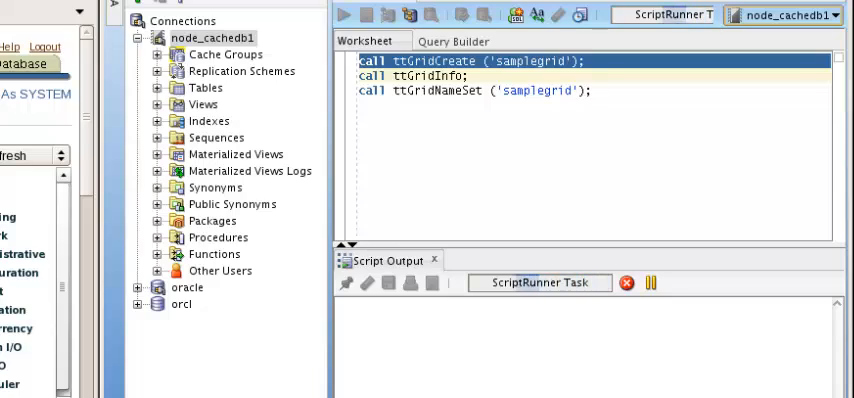
{"action": "left_click", "coordinate": [342, 15]}
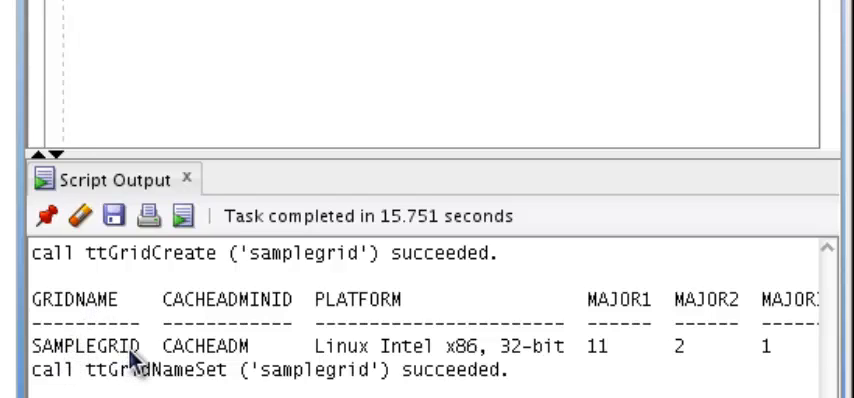
{"action": "mouse_move", "coordinate": [310, 352]}
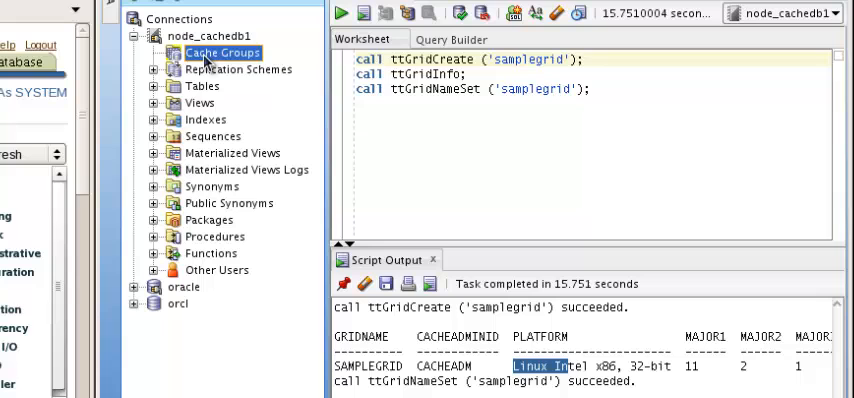
Name the new cache group awt and set its type to Asynchronous Writethrough
{"action": "right_click", "coordinate": [222, 52]}
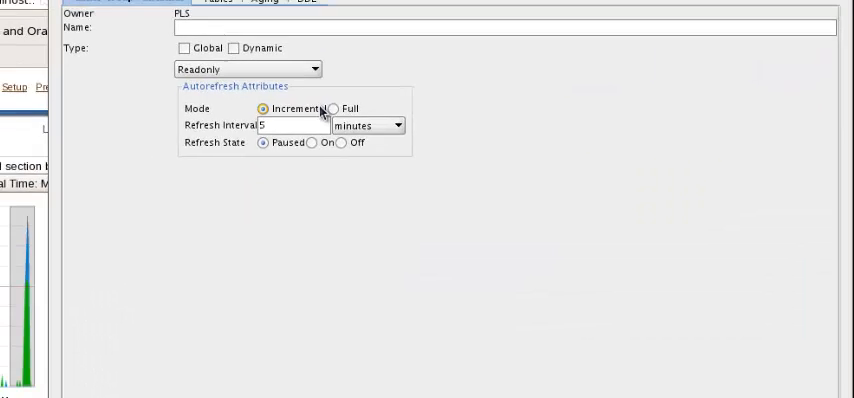
{"action": "type", "text": "aw"}
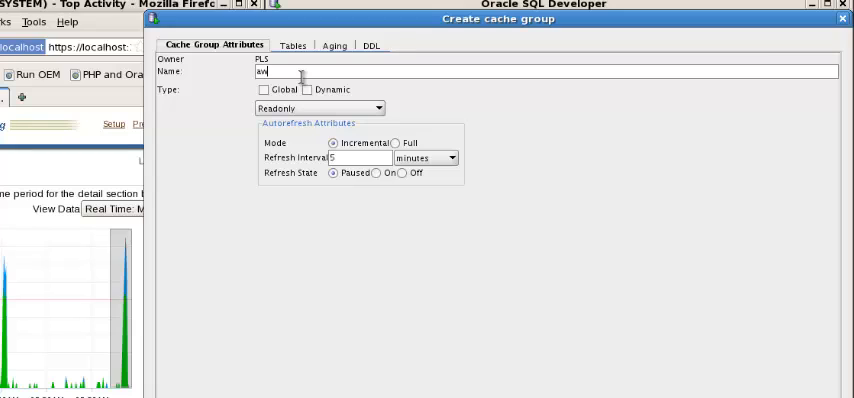
{"action": "left_click", "coordinate": [379, 108]}
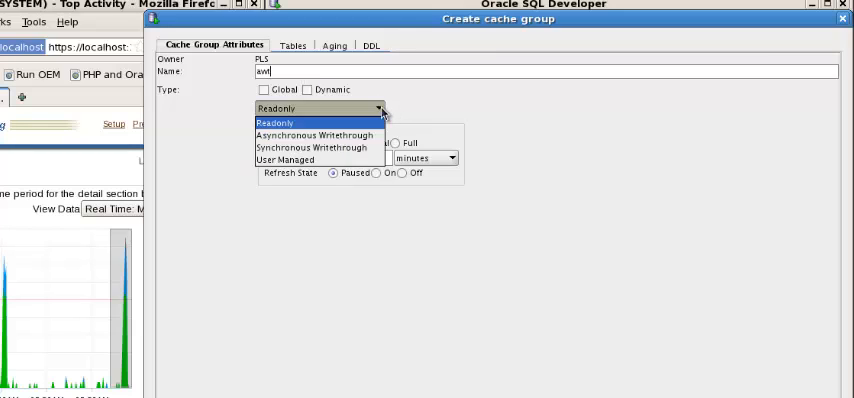
{"action": "mouse_move", "coordinate": [316, 135]}
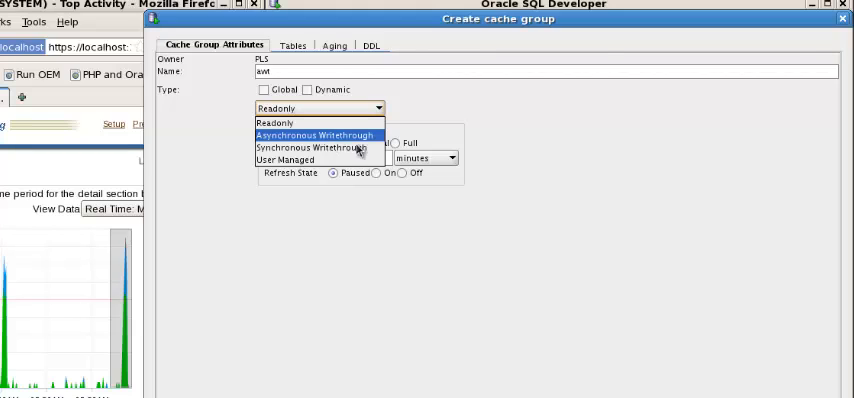
{"action": "left_click", "coordinate": [314, 135]}
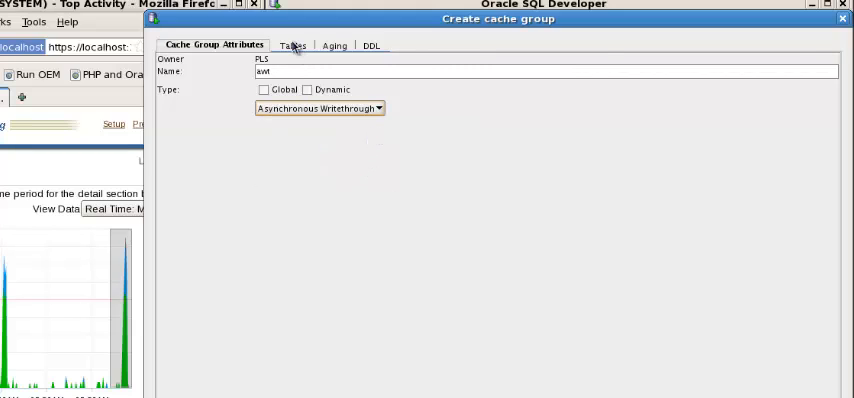
Add PLS.SBTEST as the root cached table and apply to create cache group AWT
{"action": "left_click", "coordinate": [293, 45]}
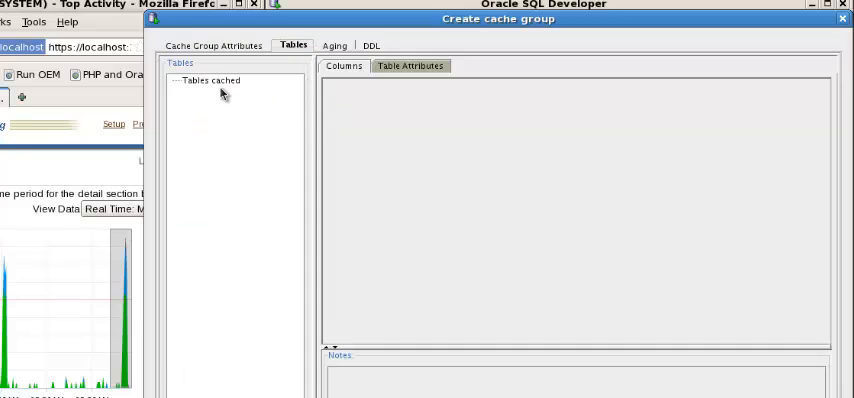
{"action": "right_click", "coordinate": [210, 80]}
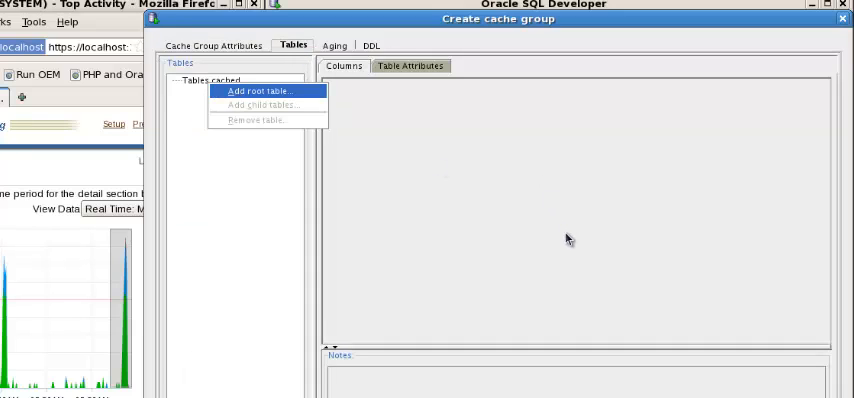
{"action": "left_click", "coordinate": [256, 91]}
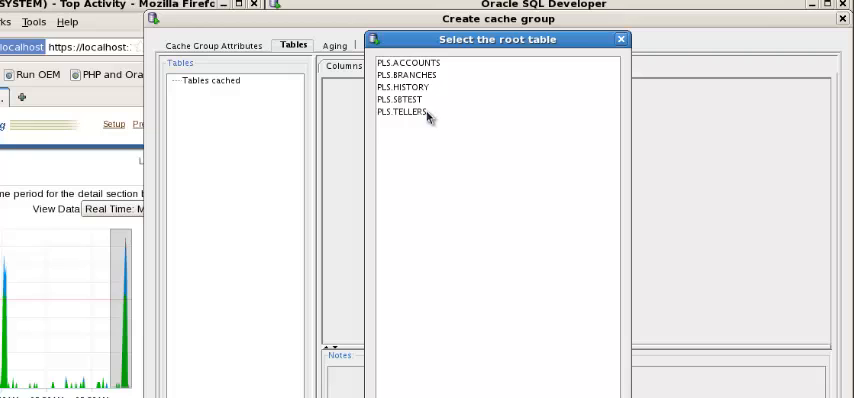
{"action": "left_click", "coordinate": [397, 99]}
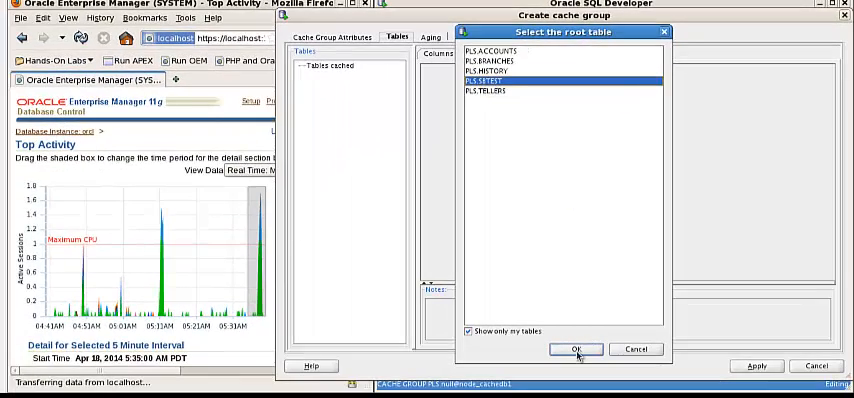
{"action": "left_click", "coordinate": [576, 349]}
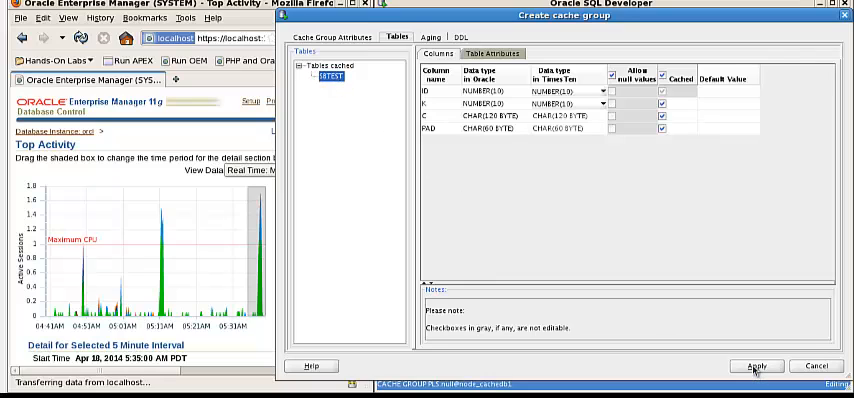
{"action": "left_click", "coordinate": [755, 366]}
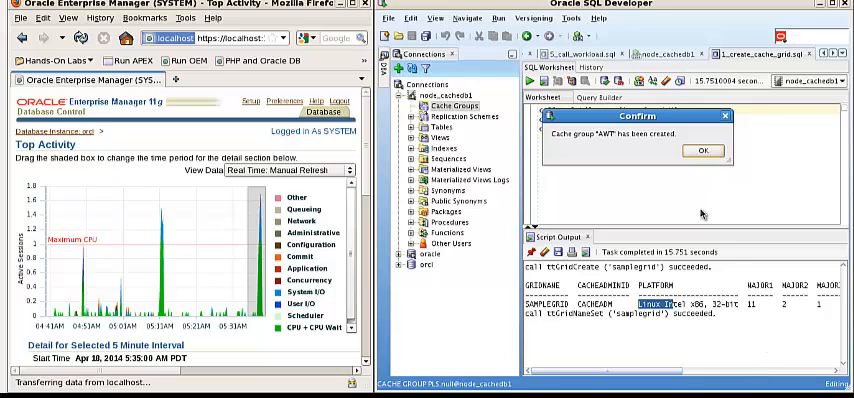
Dismiss the confirmation and view AWT's Cache Detail under Cache Groups
{"action": "left_click", "coordinate": [702, 150]}
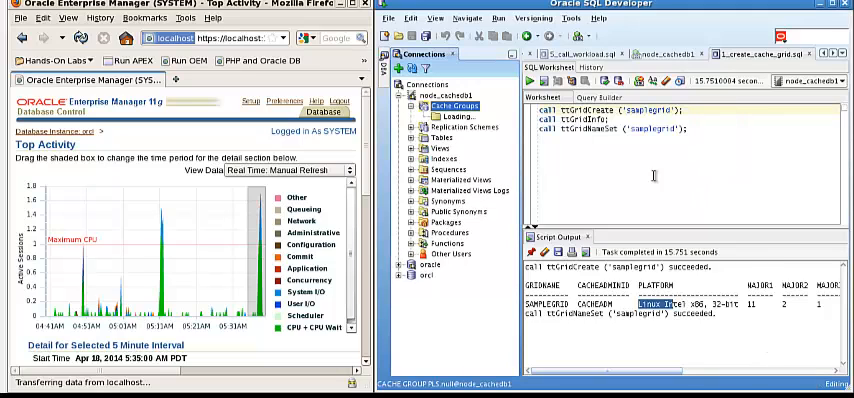
{"action": "left_click", "coordinate": [411, 106]}
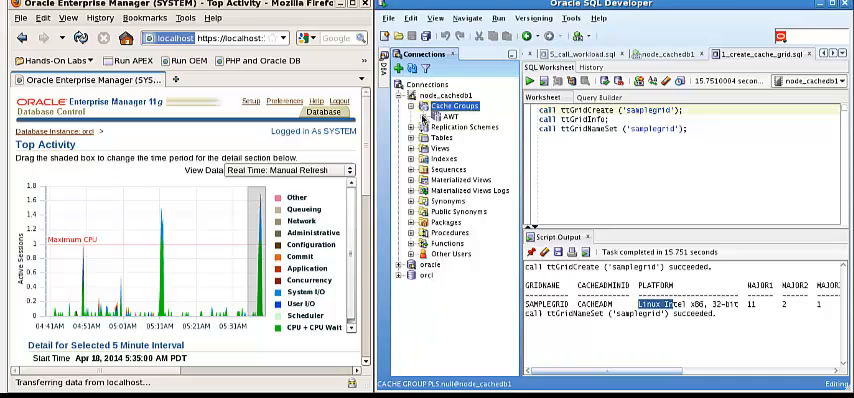
{"action": "left_click", "coordinate": [451, 117]}
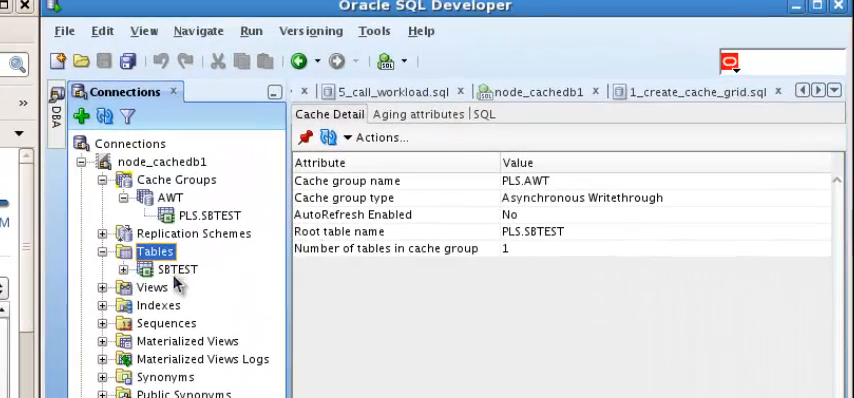
{"action": "mouse_move", "coordinate": [178, 269]}
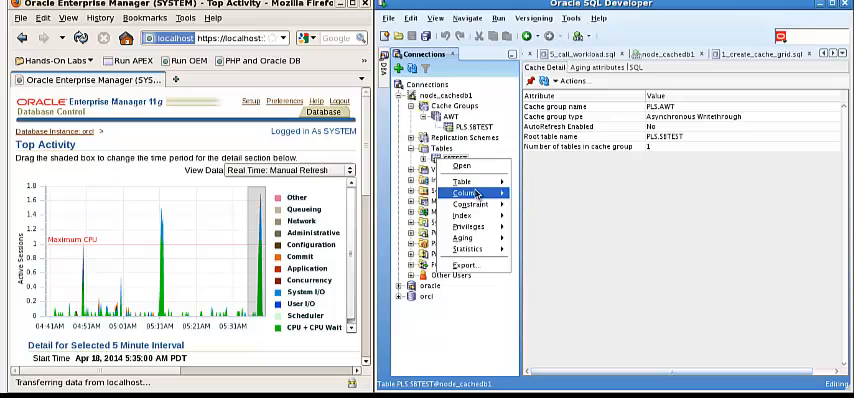
{"action": "mouse_move", "coordinate": [463, 181]}
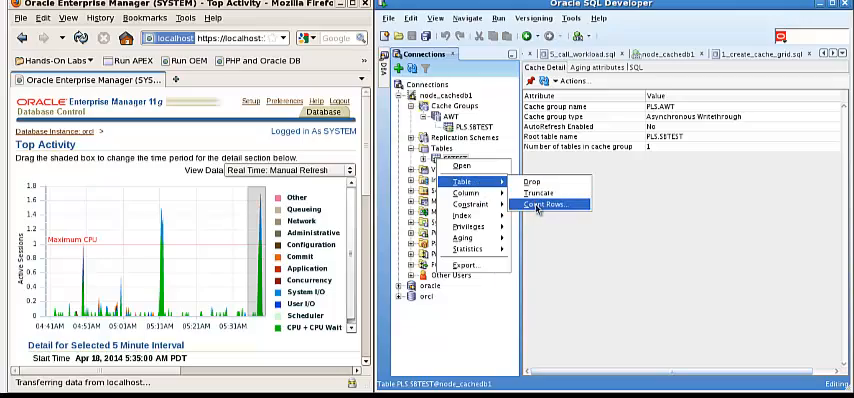
Request a row count of PLS.SBTEST and apply it
{"action": "left_click", "coordinate": [542, 204]}
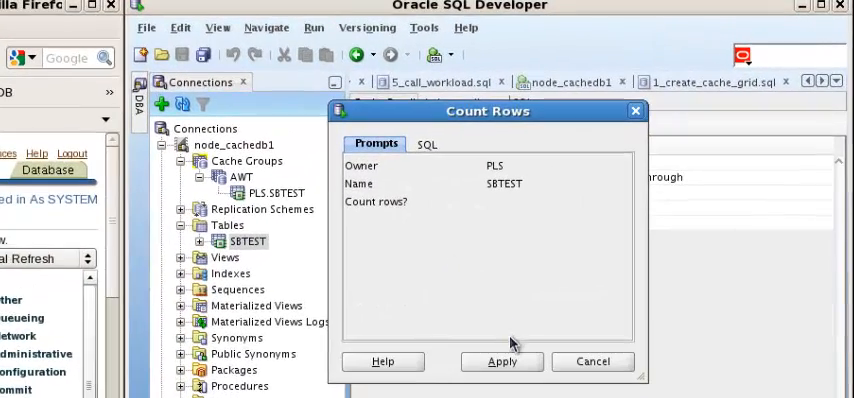
{"action": "left_click", "coordinate": [502, 361]}
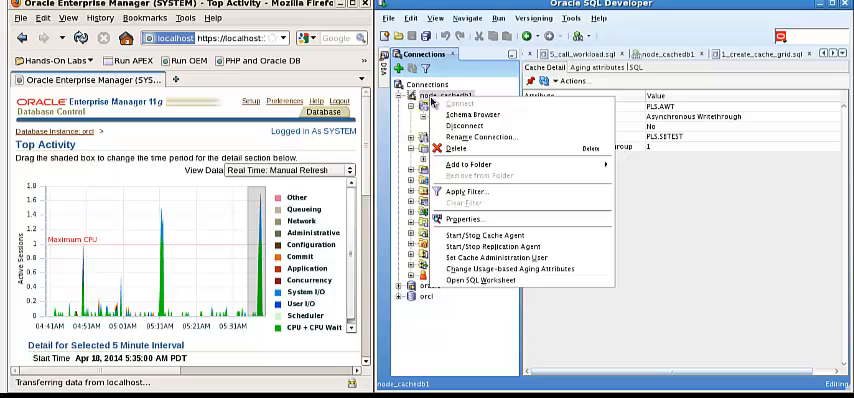
{"action": "mouse_move", "coordinate": [489, 235]}
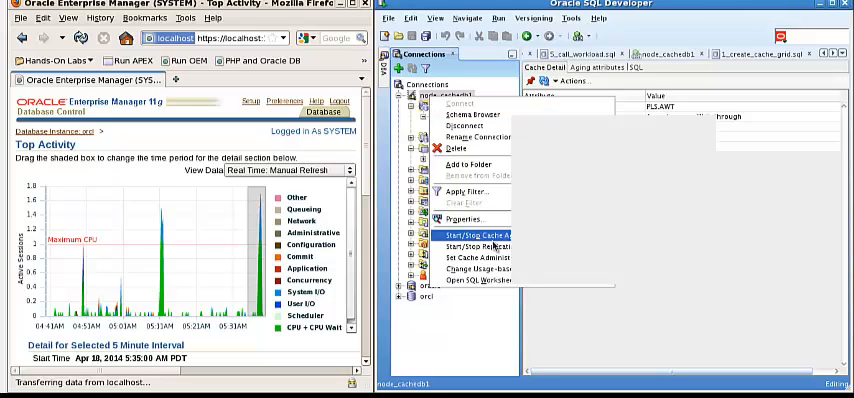
Start the node_cachedb1 cache agent and dismiss the started confirmation
{"action": "left_click", "coordinate": [471, 235]}
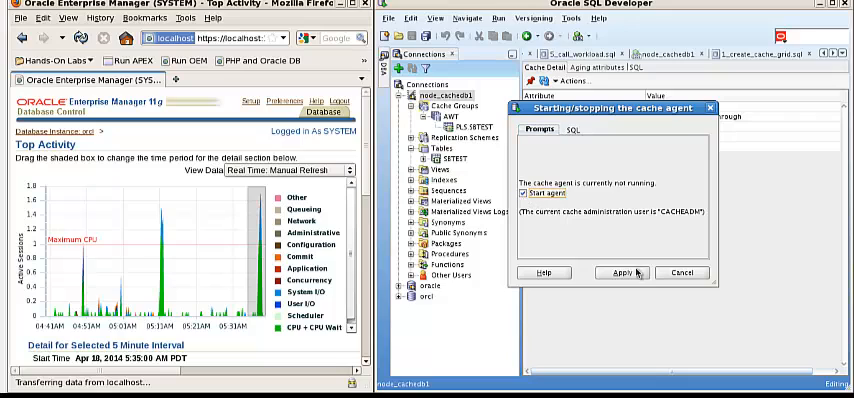
{"action": "left_click", "coordinate": [621, 272]}
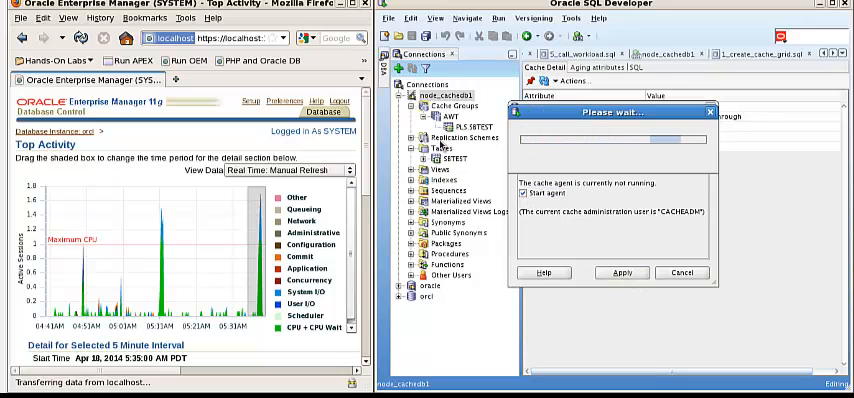
{"action": "left_click", "coordinate": [621, 272]}
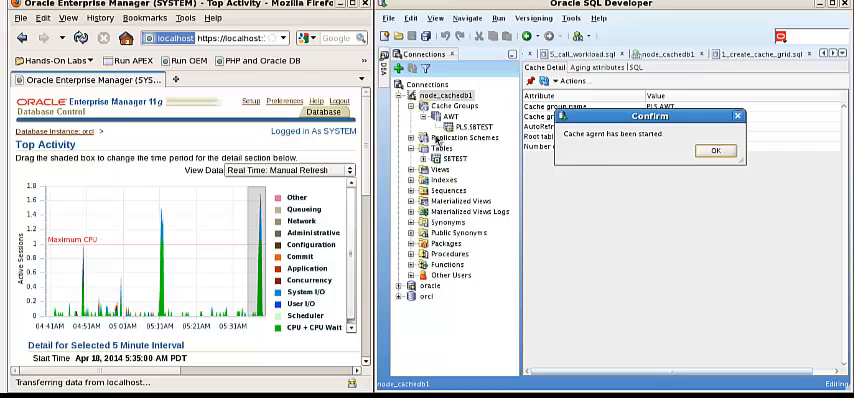
{"action": "left_click", "coordinate": [716, 150]}
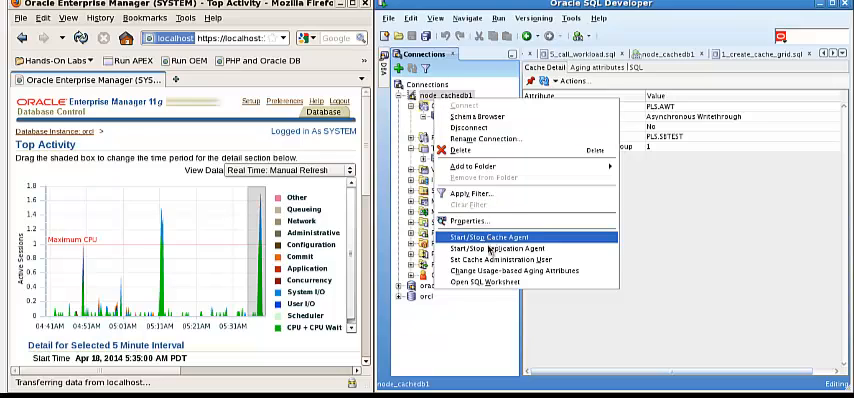
Start the node_cachedb1 replication agent and acknowledge the started confirmation
{"action": "left_click", "coordinate": [500, 248]}
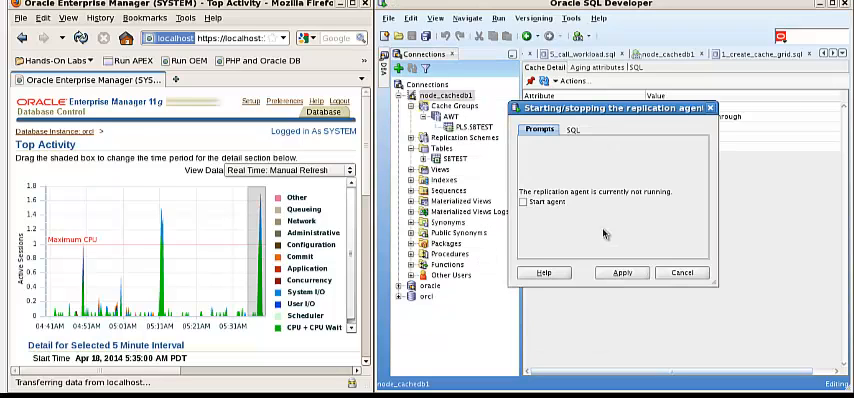
{"action": "left_click", "coordinate": [523, 202]}
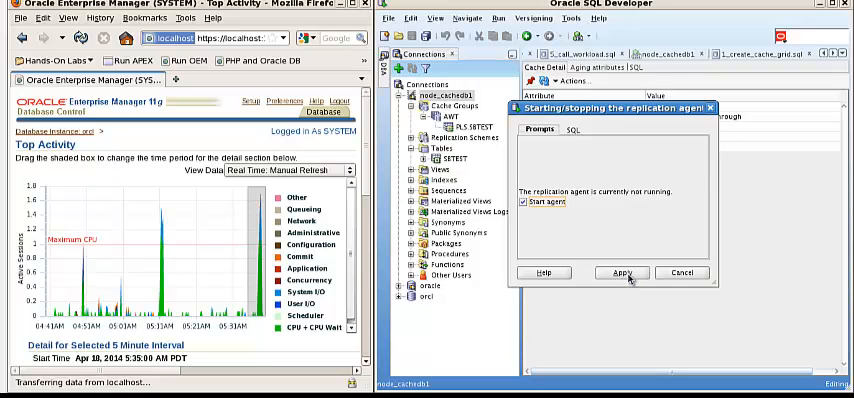
{"action": "left_click", "coordinate": [621, 272]}
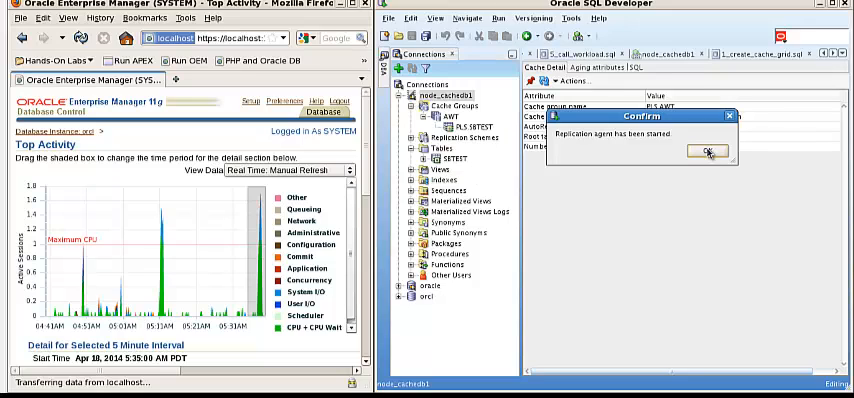
{"action": "left_click", "coordinate": [708, 152]}
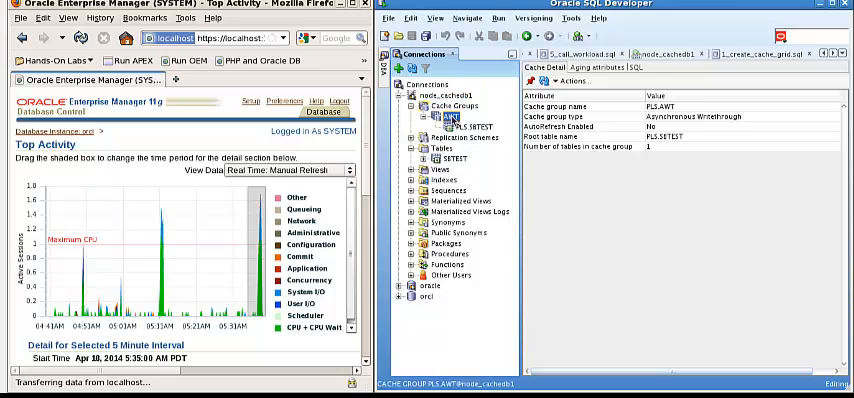
Load the AWT cache group with a commit every 256 rows and confirm success
{"action": "right_click", "coordinate": [450, 117]}
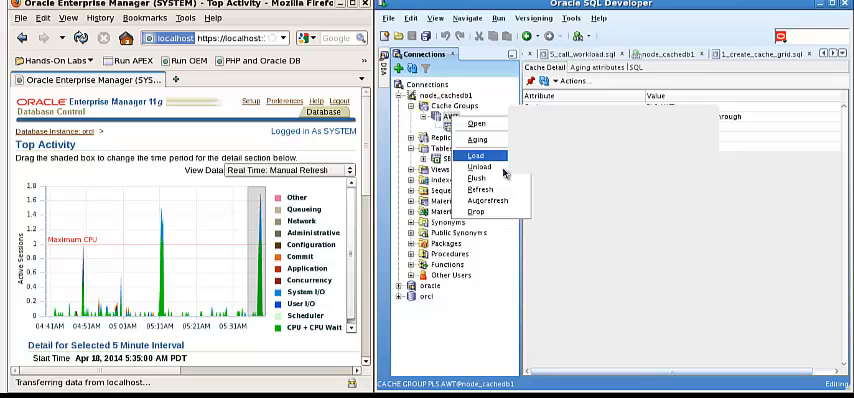
{"action": "left_click", "coordinate": [478, 155]}
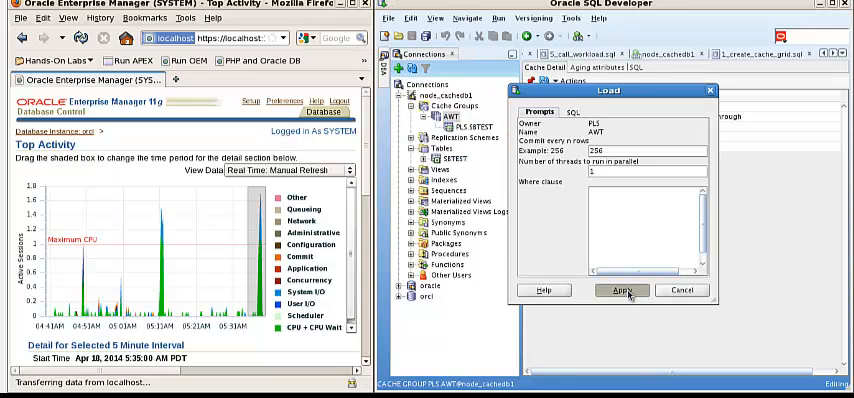
{"action": "left_click", "coordinate": [622, 290]}
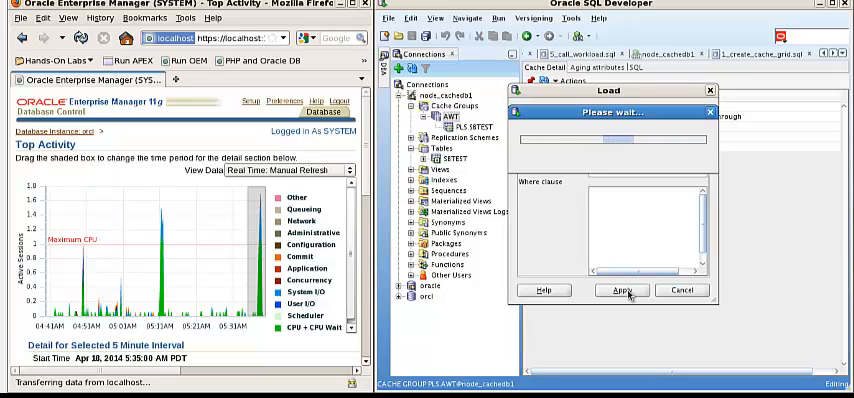
{"action": "left_click", "coordinate": [621, 290]}
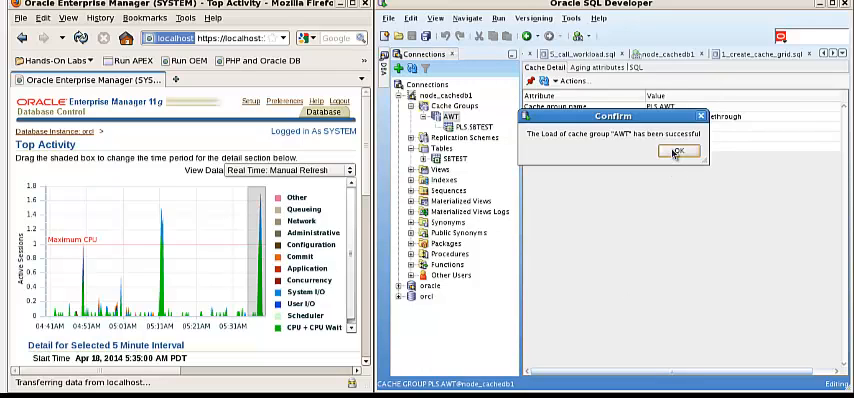
{"action": "left_click", "coordinate": [679, 151]}
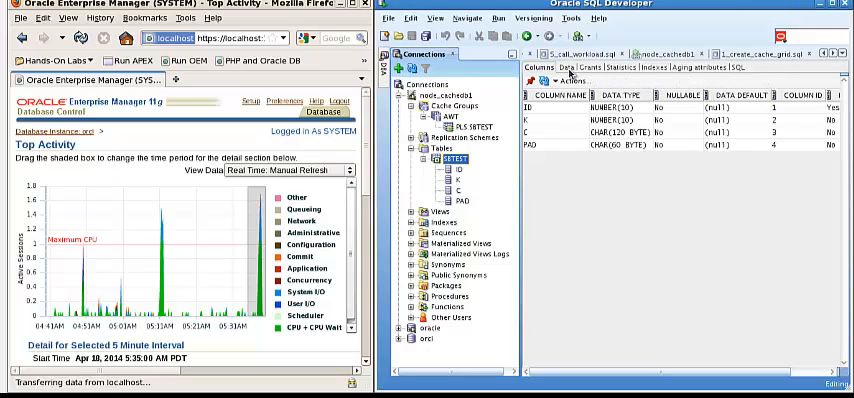
Open 4_create_package_workload.sql in a SQL Worksheet on node_cachedb1
{"action": "left_click", "coordinate": [565, 67]}
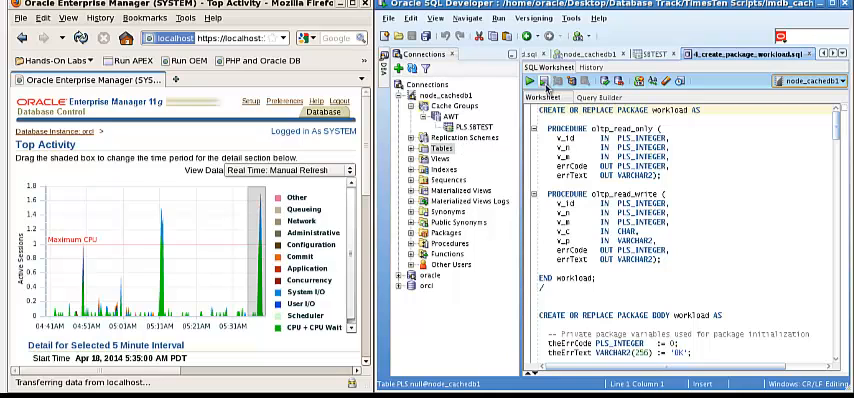
Run the script to compile WORKLOAD, then open it from the Packages node
{"action": "left_click", "coordinate": [544, 81]}
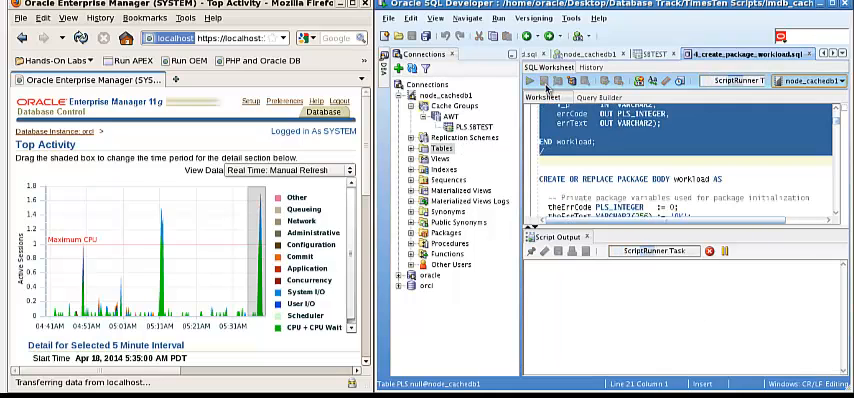
{"action": "left_click", "coordinate": [540, 81]}
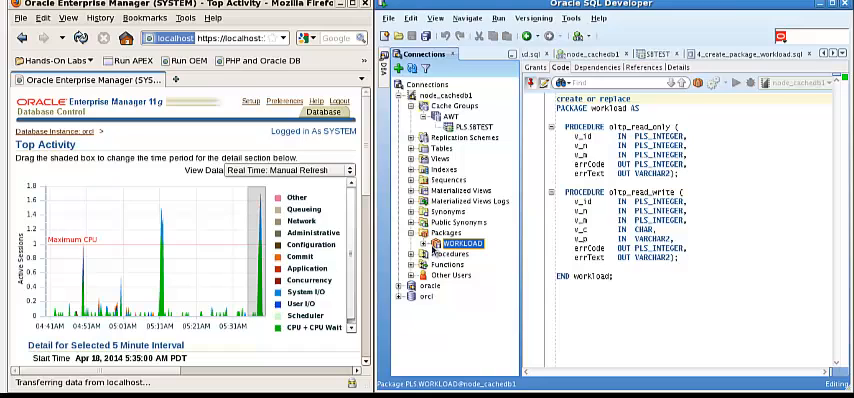
{"action": "left_click", "coordinate": [424, 243]}
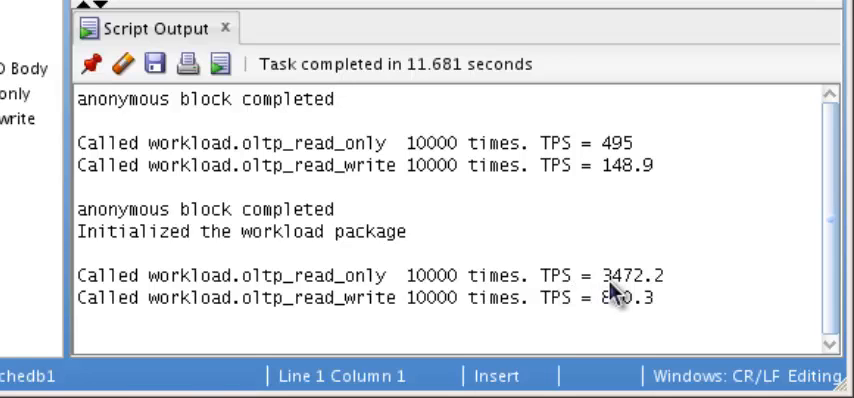
{"action": "mouse_move", "coordinate": [628, 294]}
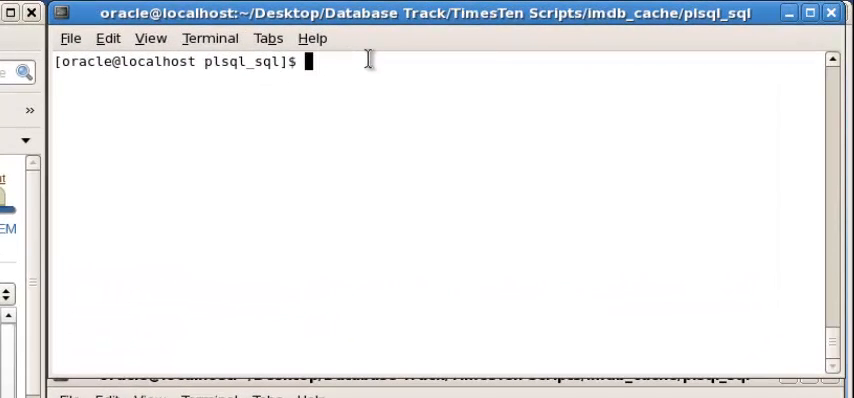
{"action": "type", "text": "s"}
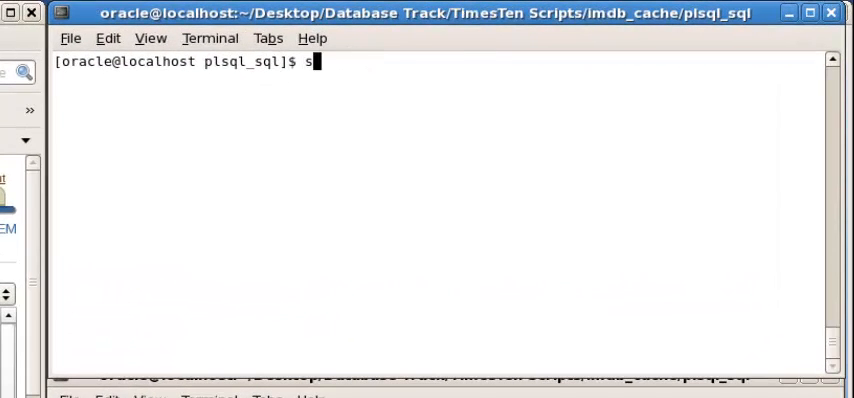
{"action": "type", "text": "qlplus"}
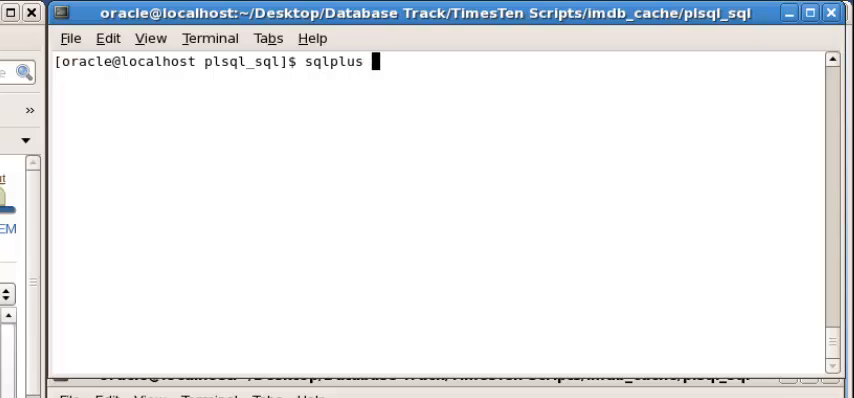
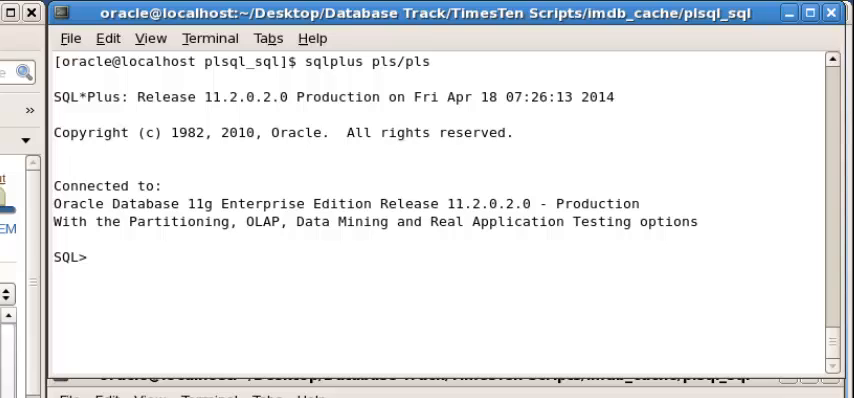
{"action": "type", "text": "@"}
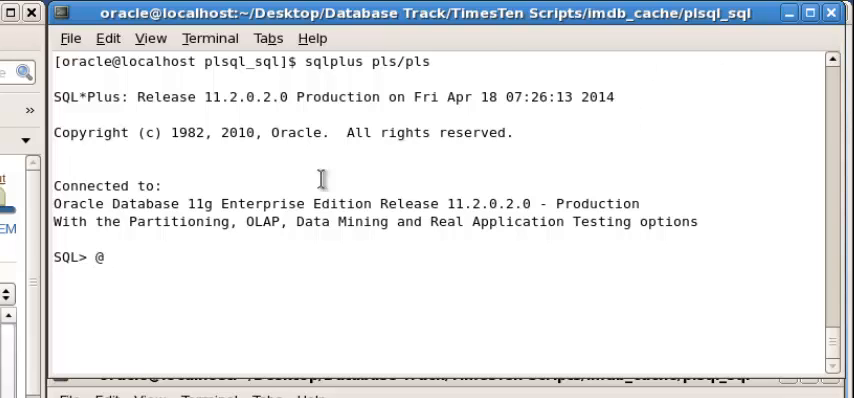
{"action": "type", "text": "@5_call_workload.sql"}
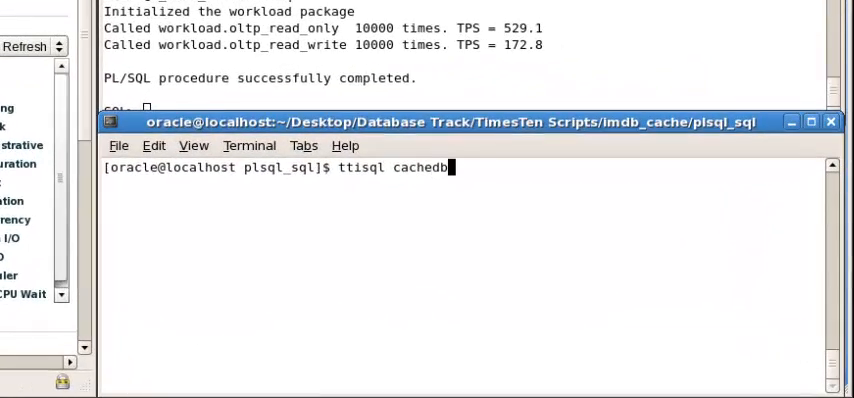
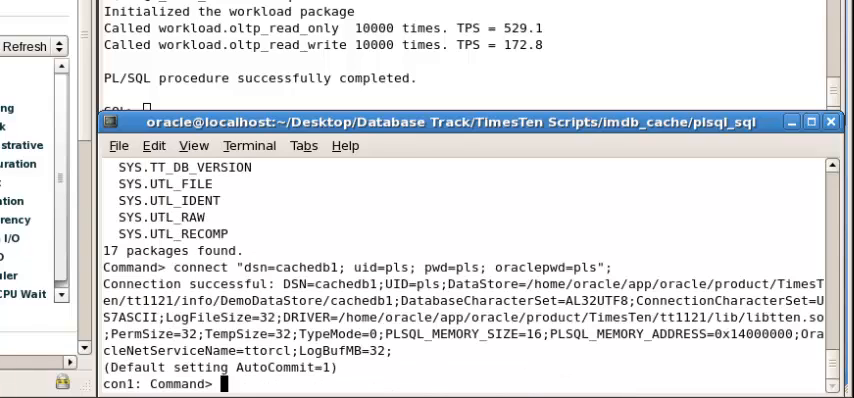
Open ttIsql on cachedb1, list packages, and begin a connect to dsn=cachedb1
{"action": "key", "text": "Return"}
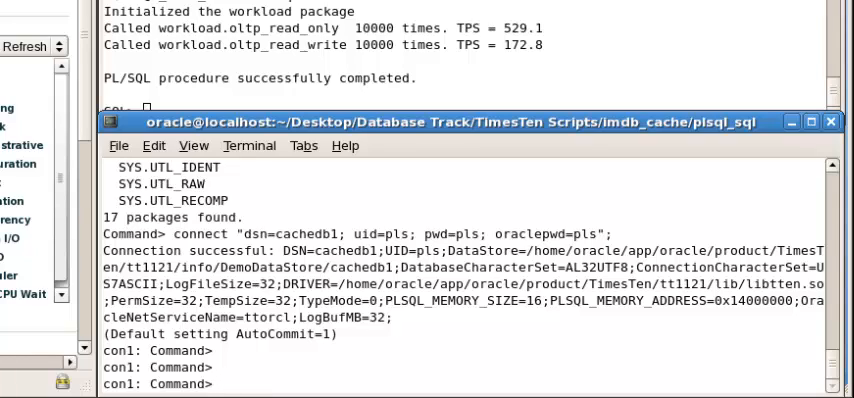
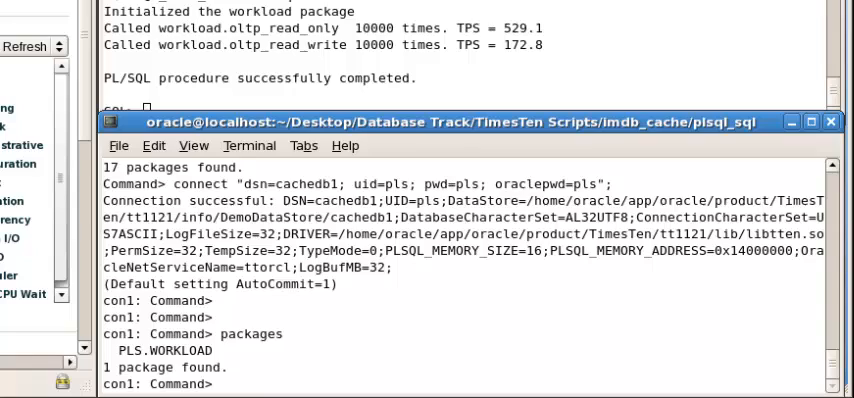
{"action": "left_click", "coordinate": [230, 385]}
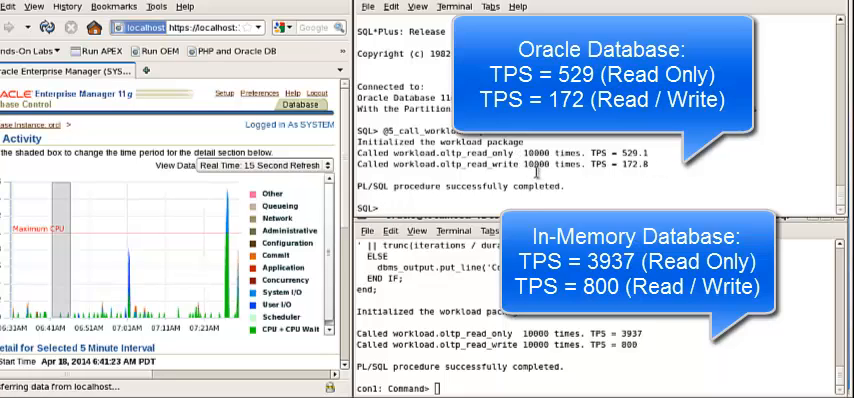
{"action": "mouse_move", "coordinate": [671, 336]}
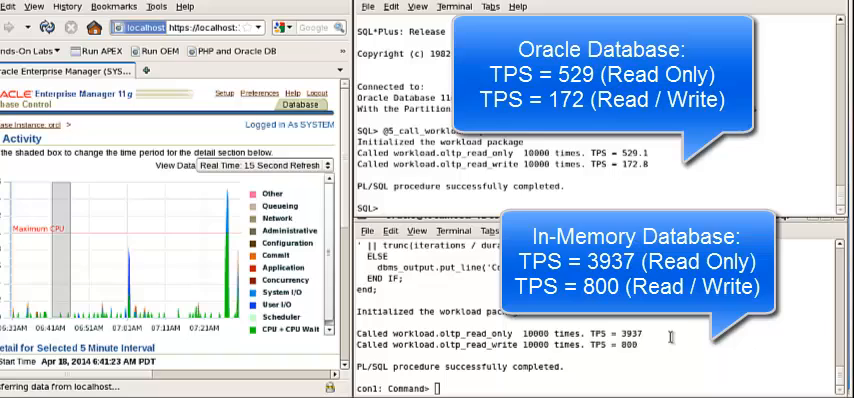